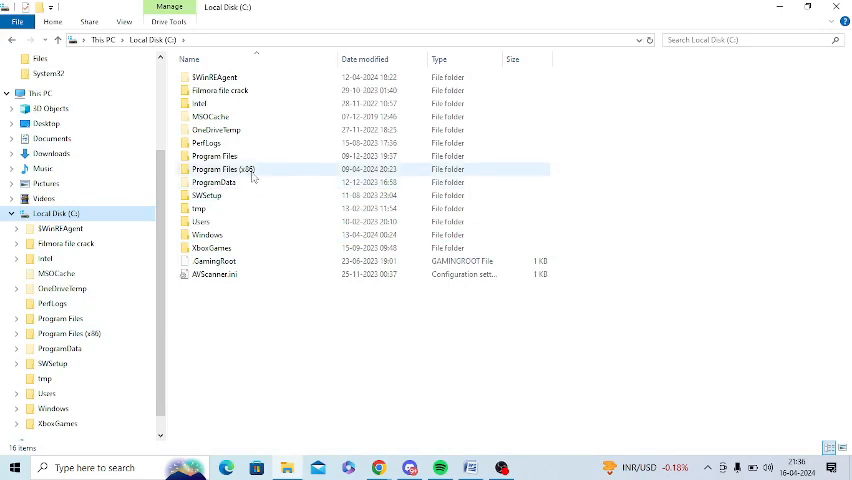
- Open C:\Program Files (x86)\Epic Games and choose an option from its context menu
{"action": "double_click", "coordinate": [222, 169]}
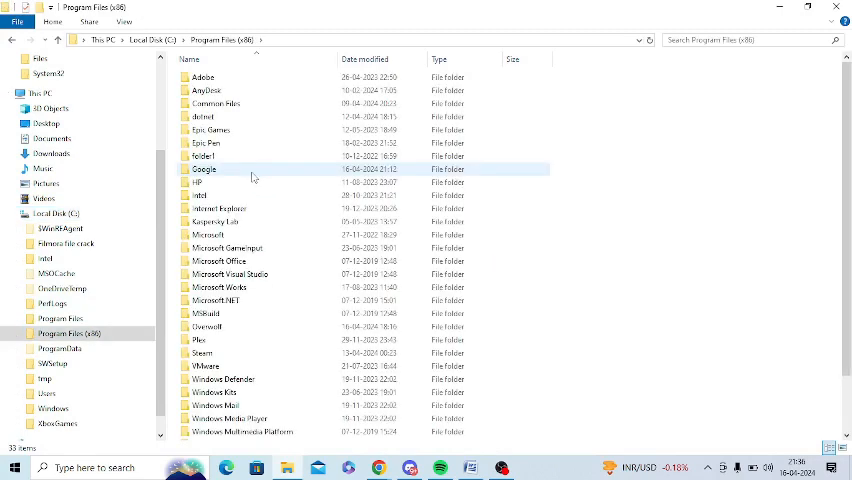
{"action": "double_click", "coordinate": [210, 129]}
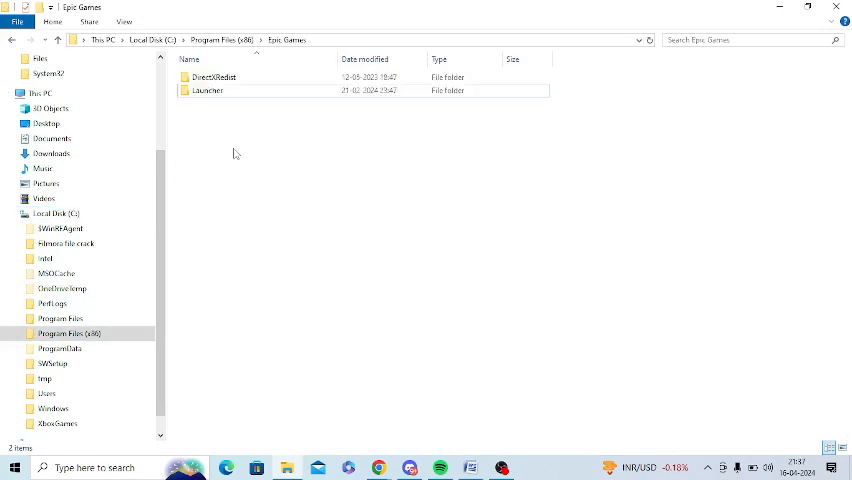
{"action": "right_click", "coordinate": [236, 153]}
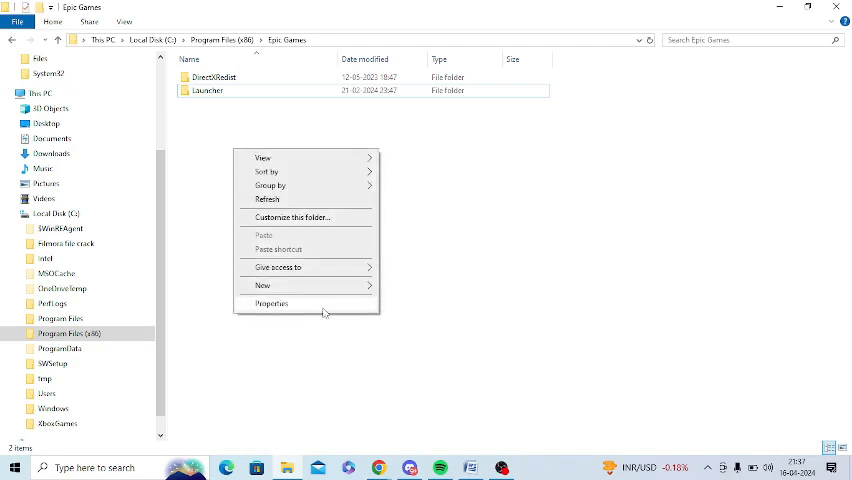
{"action": "left_click", "coordinate": [262, 285]}
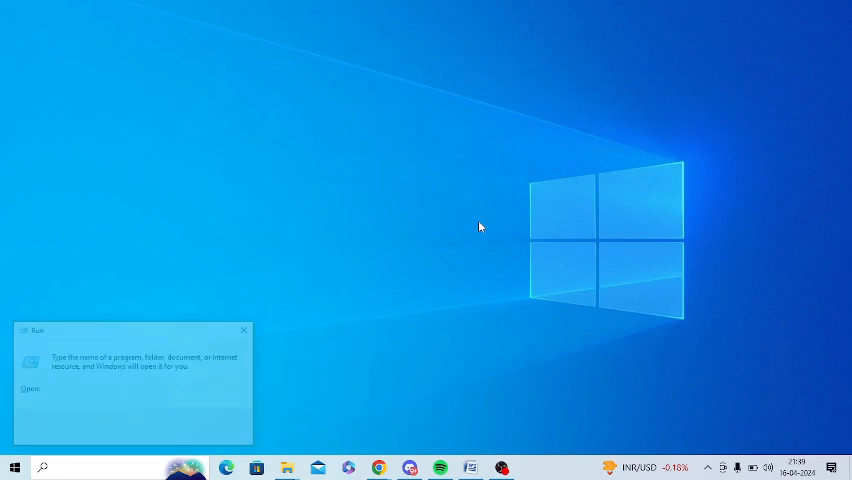
- Open %localappdata% and then the EpicGamesLauncher folder
{"action": "type", "text": "%localappdata%"}
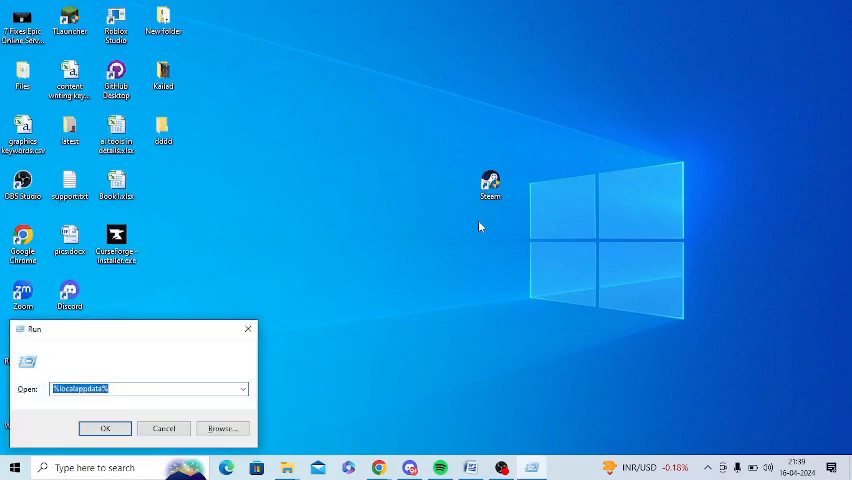
{"action": "left_click", "coordinate": [241, 388]}
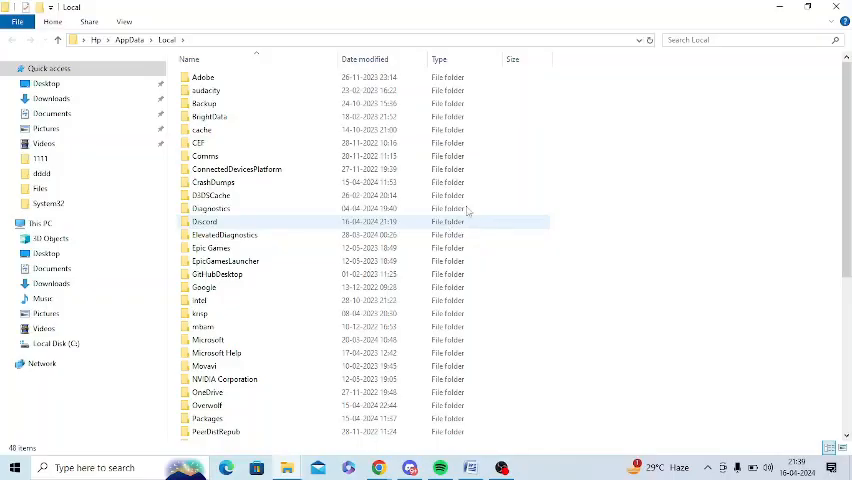
{"action": "left_click", "coordinate": [224, 234]}
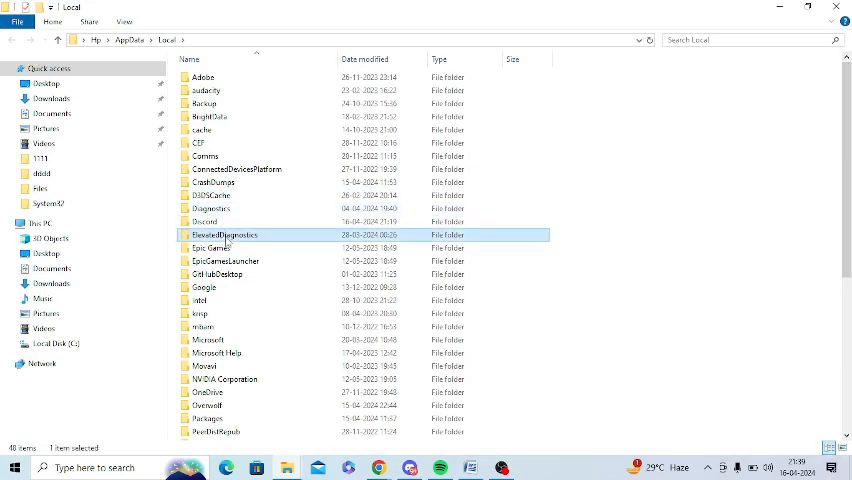
{"action": "left_click", "coordinate": [225, 261]}
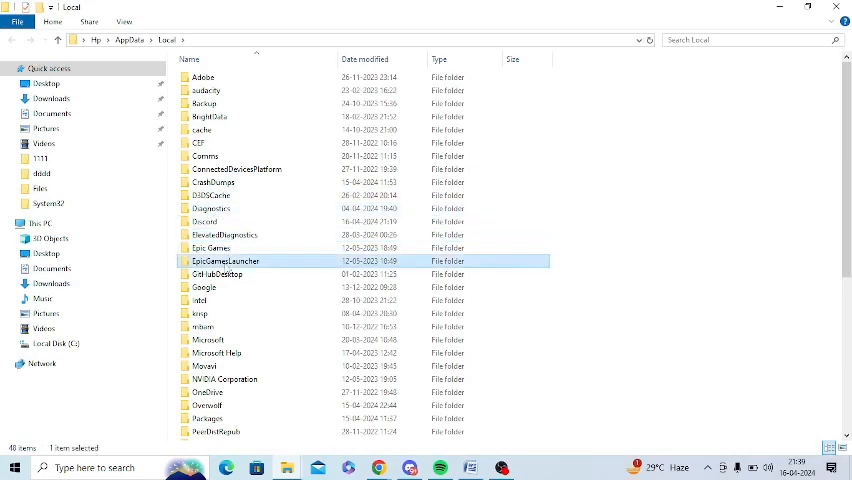
{"action": "double_click", "coordinate": [225, 261]}
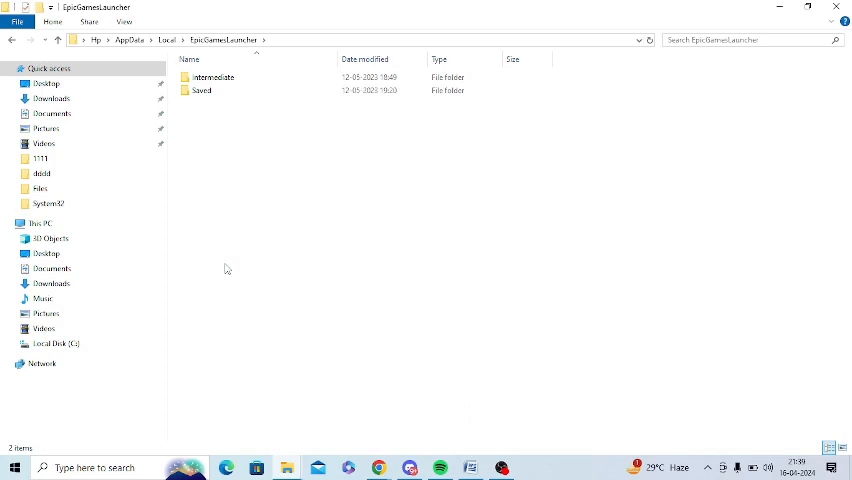
{"action": "mouse_move", "coordinate": [723, 39]}
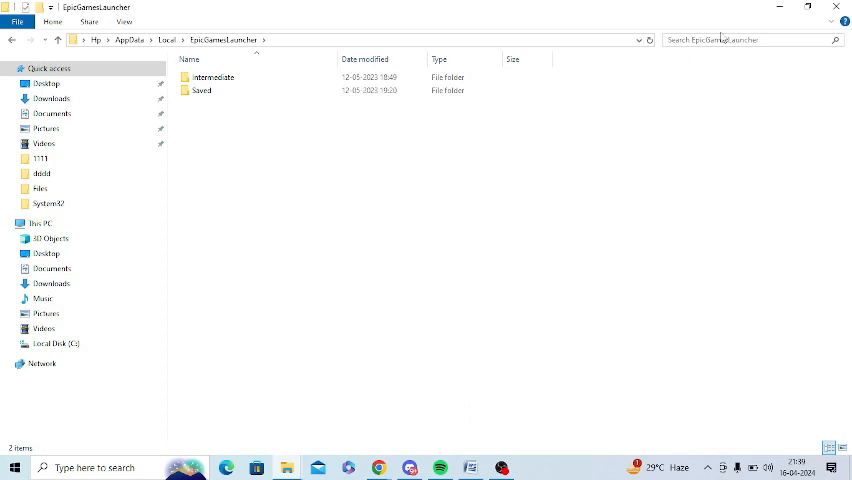
- Search the EpicGamesLauncher folder for '430' to locate webcache_4430
{"action": "type", "text": "4147"}
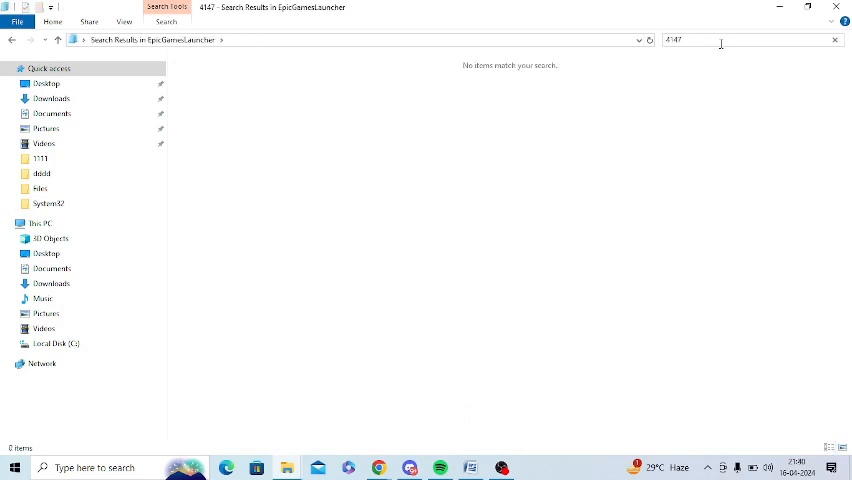
{"action": "key", "text": "BackSpace"}
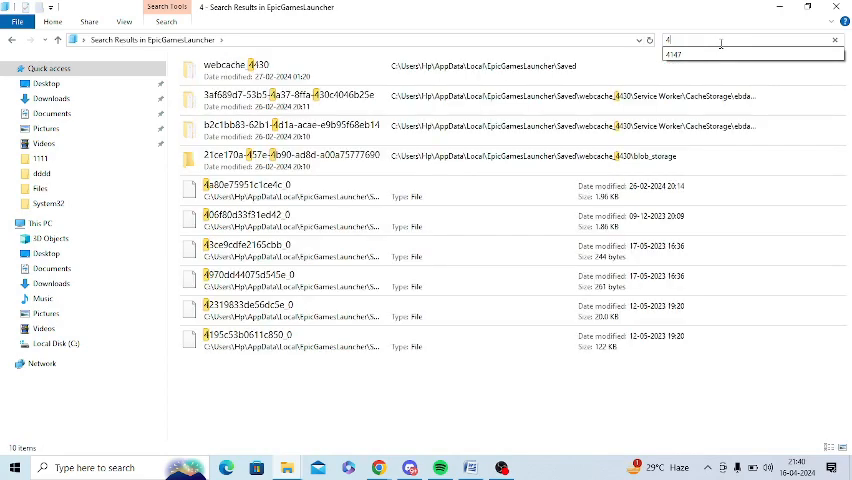
{"action": "type", "text": "430"}
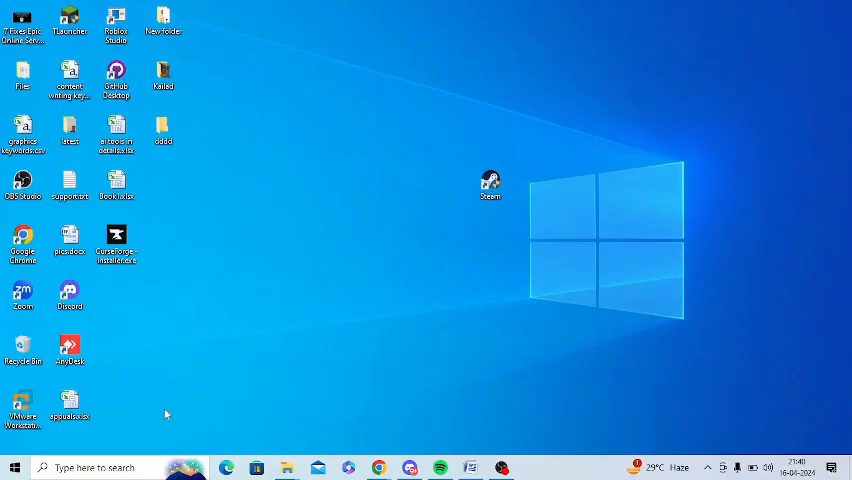
{"action": "left_click", "coordinate": [120, 467]}
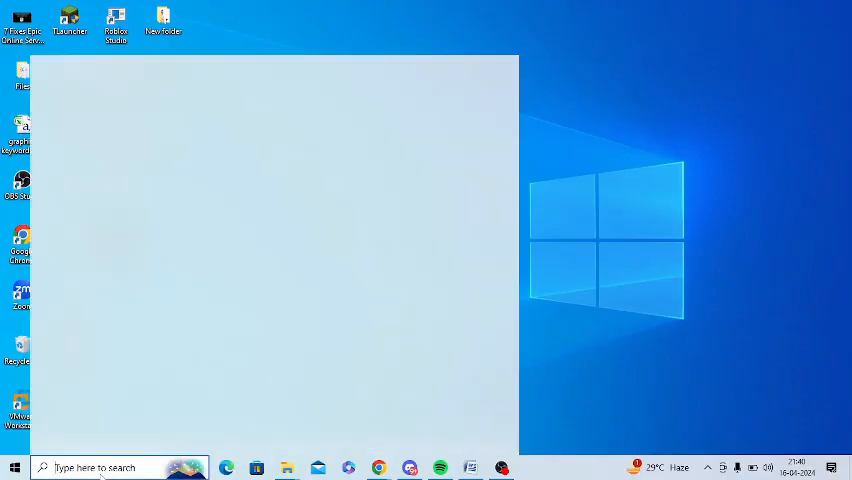
{"action": "type", "text": "epic Games Launcher"}
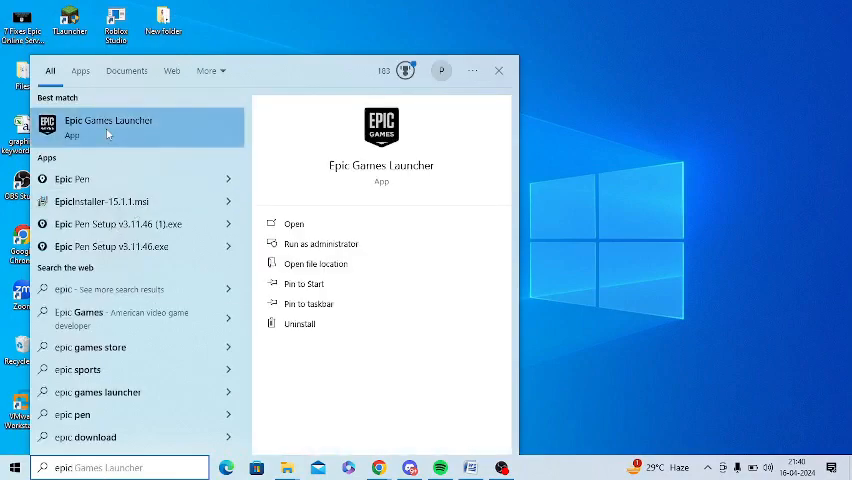
{"action": "right_click", "coordinate": [108, 126]}
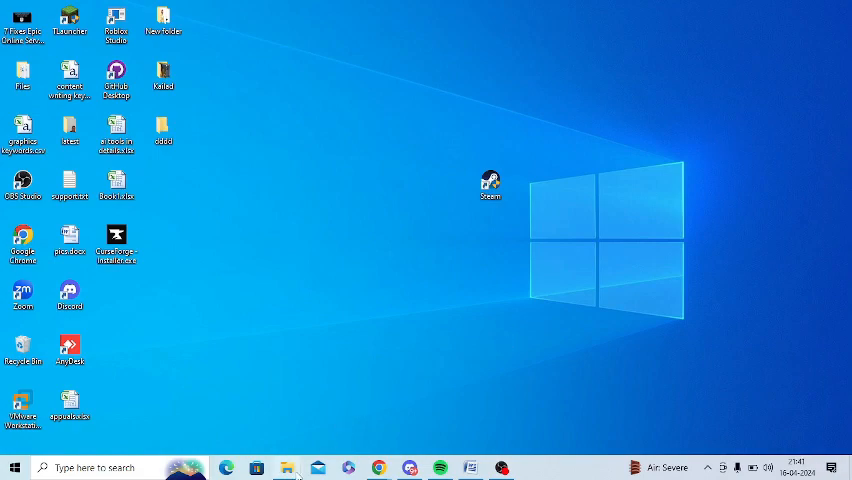
- Create a new folder named 'Epic' in Program Files (x86) on C:
{"action": "left_click", "coordinate": [287, 467]}
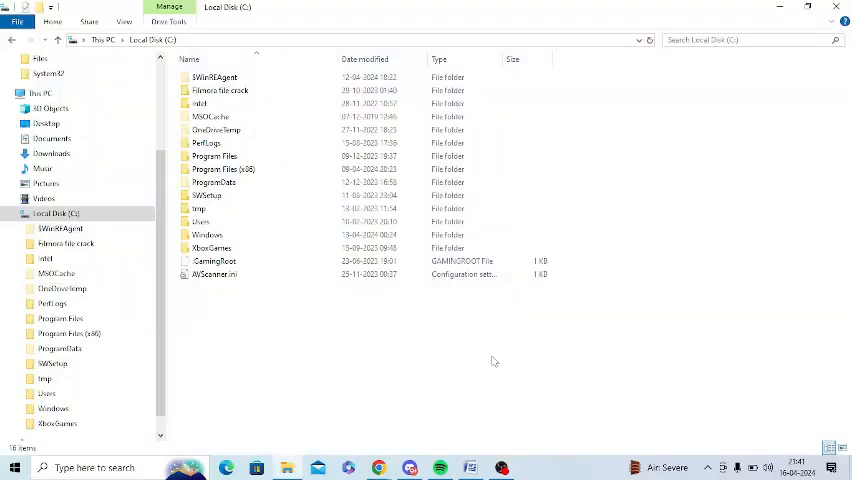
{"action": "double_click", "coordinate": [214, 169]}
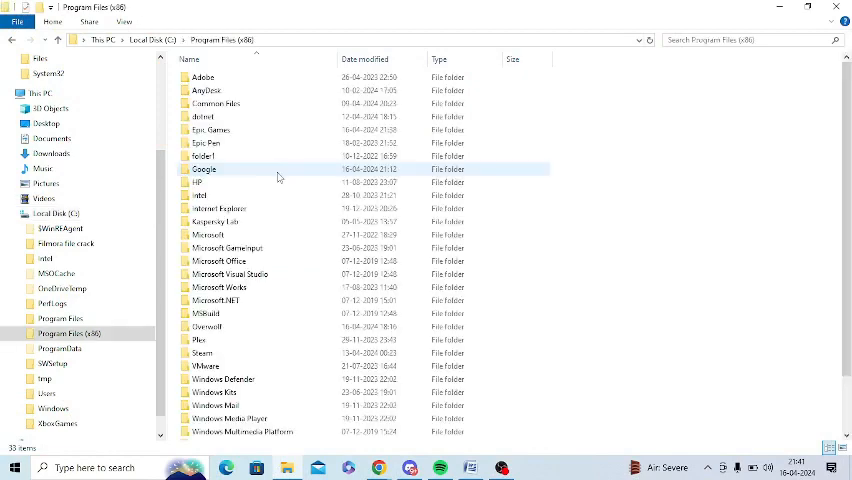
{"action": "mouse_move", "coordinate": [197, 182]}
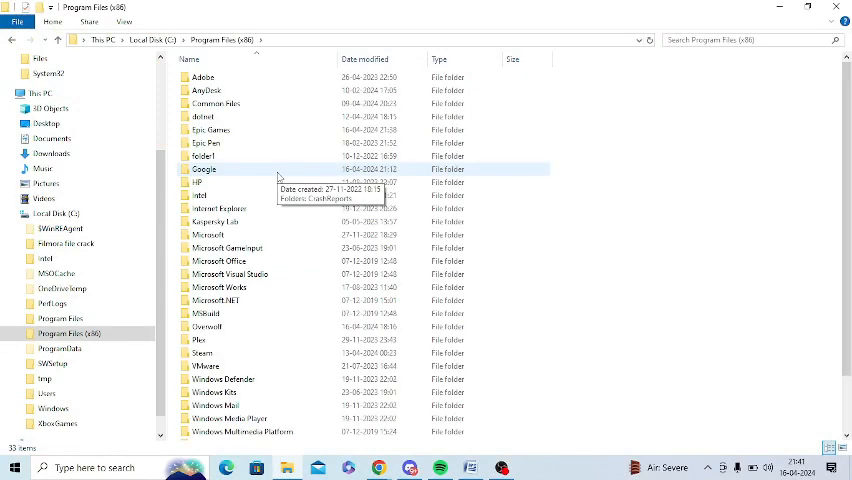
{"action": "mouse_move", "coordinate": [600, 163]}
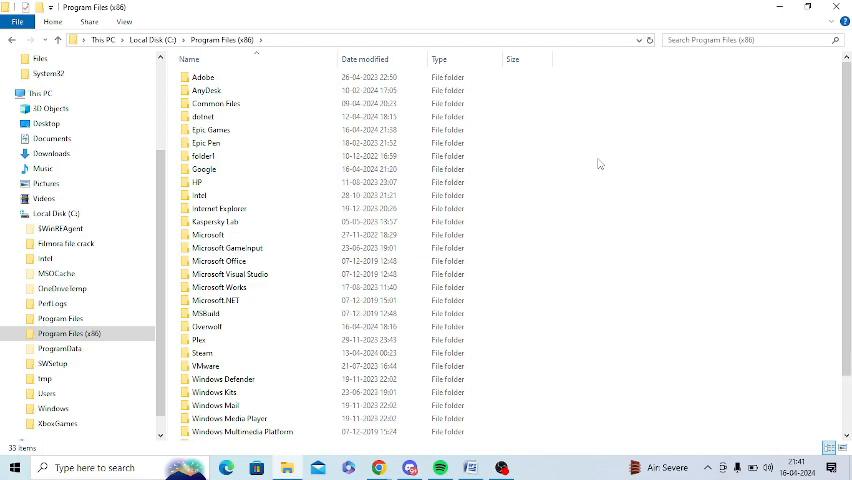
{"action": "right_click", "coordinate": [599, 163]}
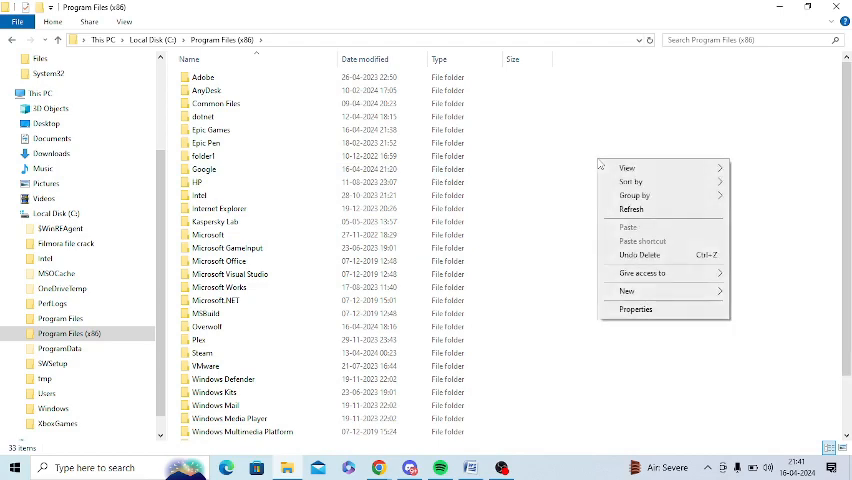
{"action": "mouse_move", "coordinate": [702, 378]}
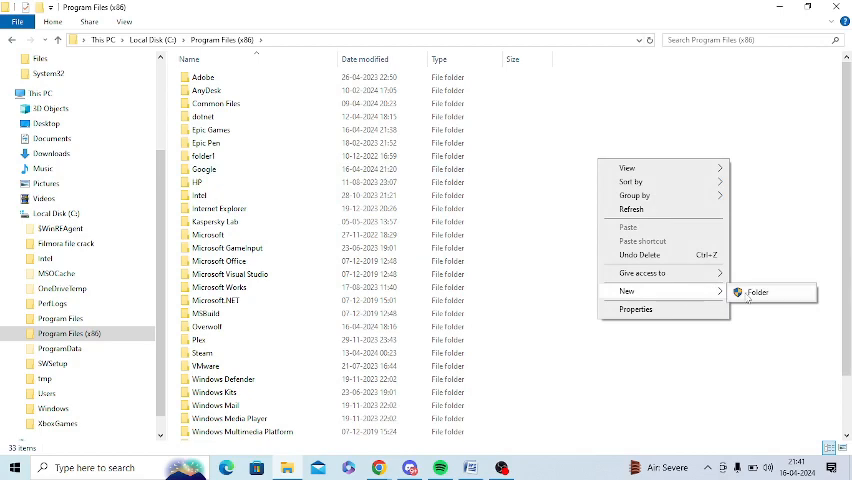
{"action": "left_click", "coordinate": [758, 292]}
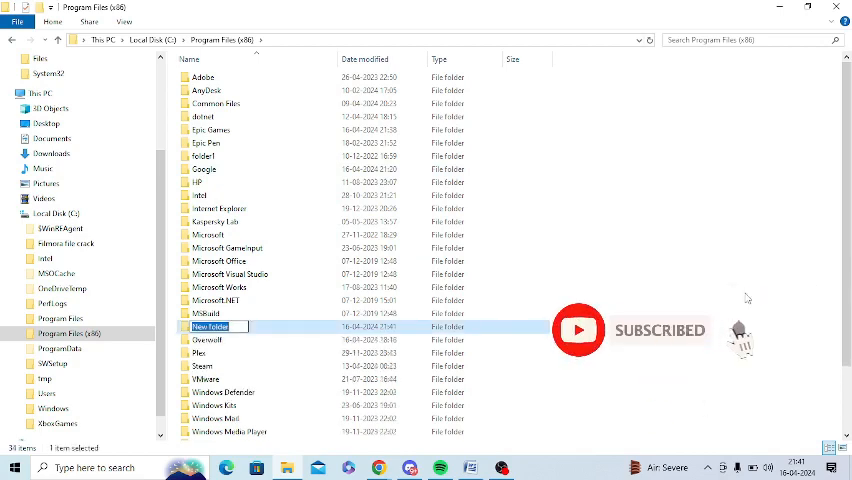
{"action": "type", "text": "Epic"}
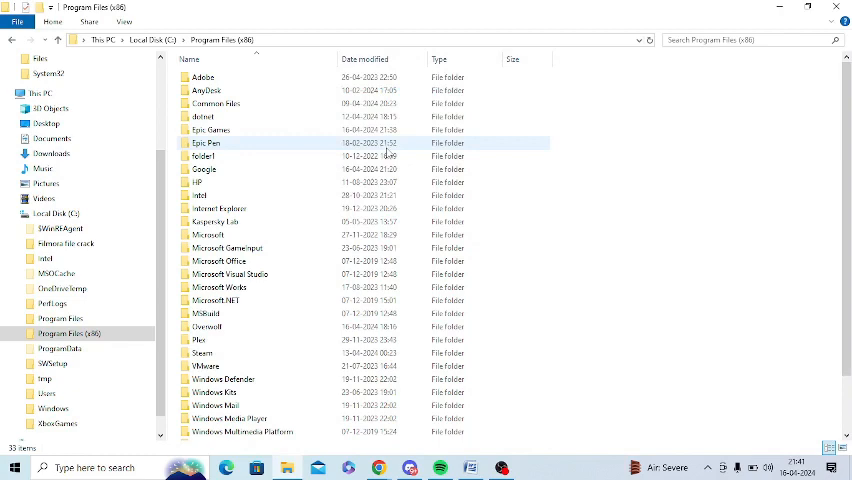
{"action": "double_click", "coordinate": [211, 130]}
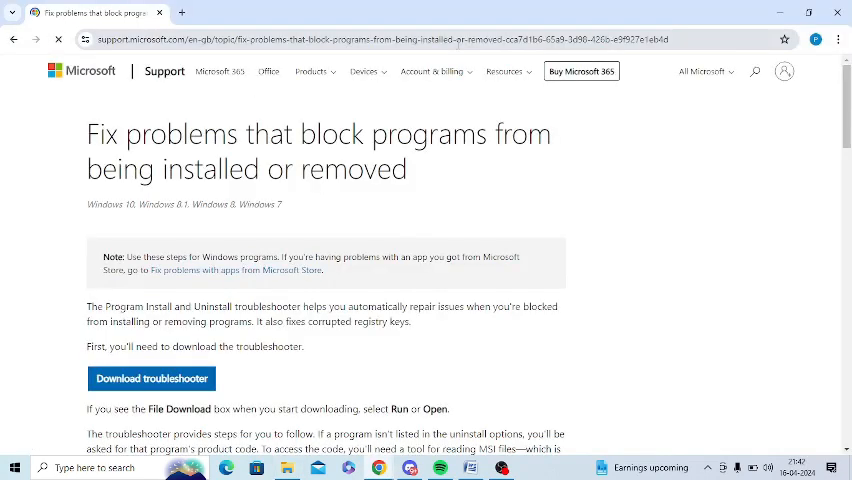
- Download the install/uninstall troubleshooter and launch the .diagcab file from its folder
{"action": "left_click", "coordinate": [784, 71]}
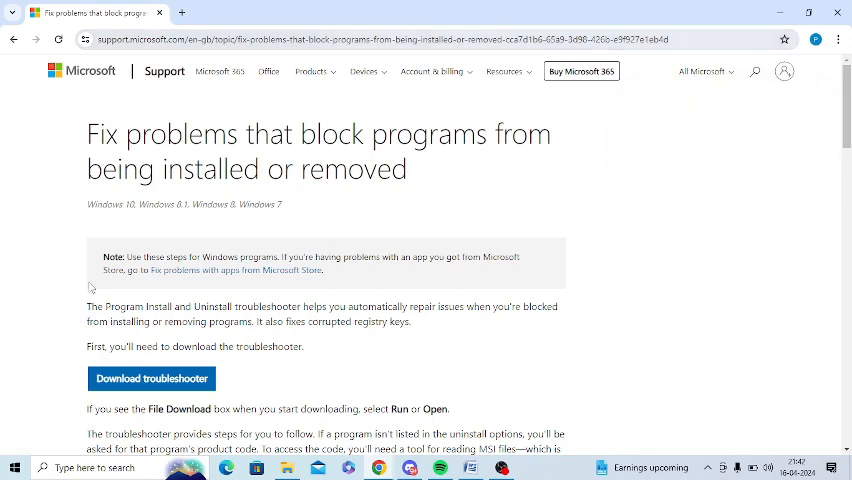
{"action": "left_click", "coordinate": [151, 378]}
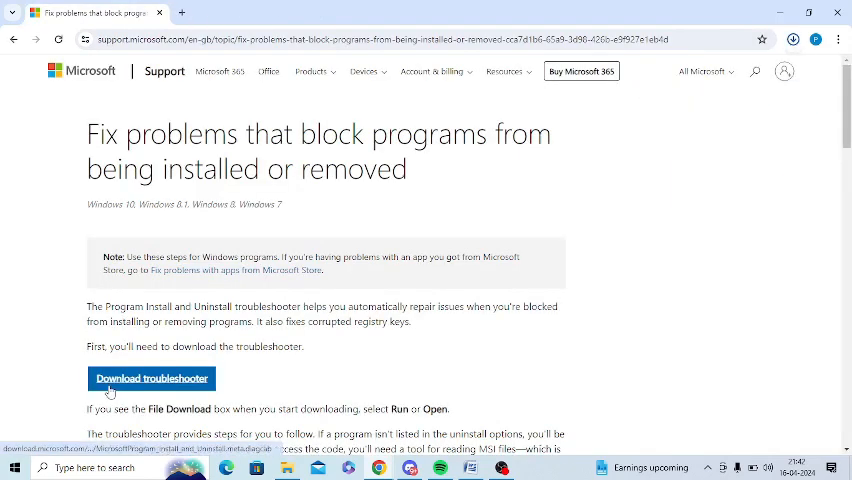
{"action": "left_click", "coordinate": [151, 378]}
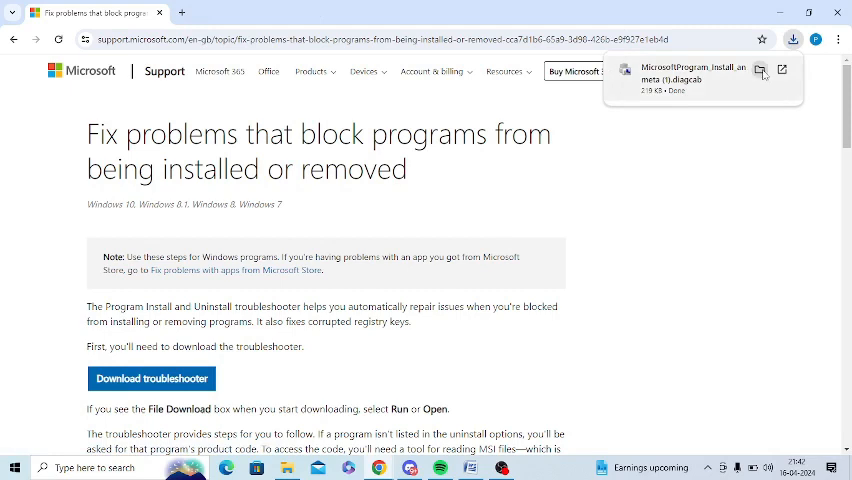
{"action": "left_click", "coordinate": [761, 70]}
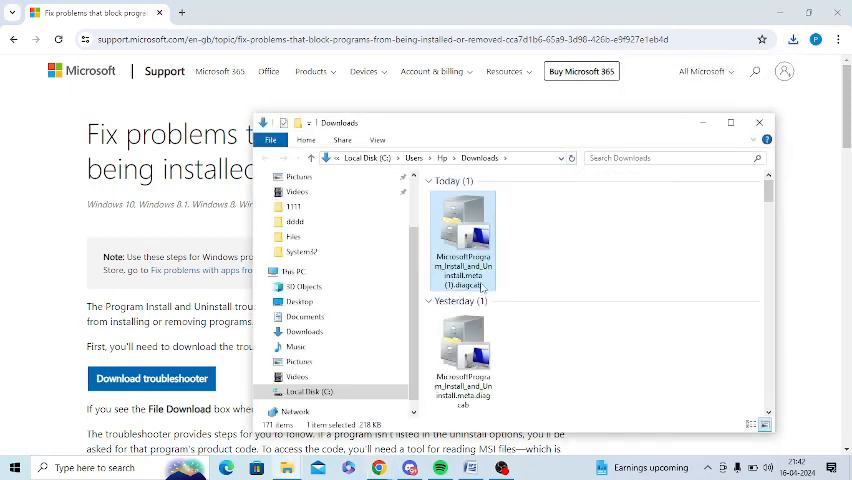
{"action": "double_click", "coordinate": [462, 240]}
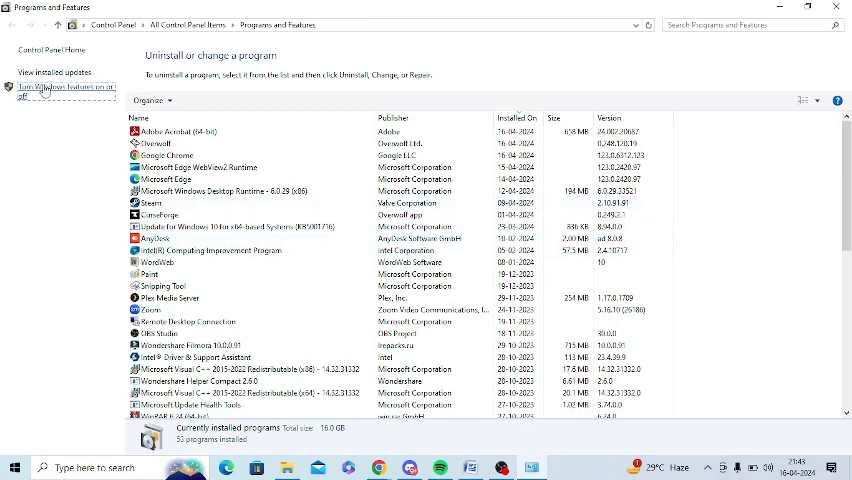
- Open 'Turn Windows features on or off' from Programs and Features
{"action": "left_click", "coordinate": [64, 90]}
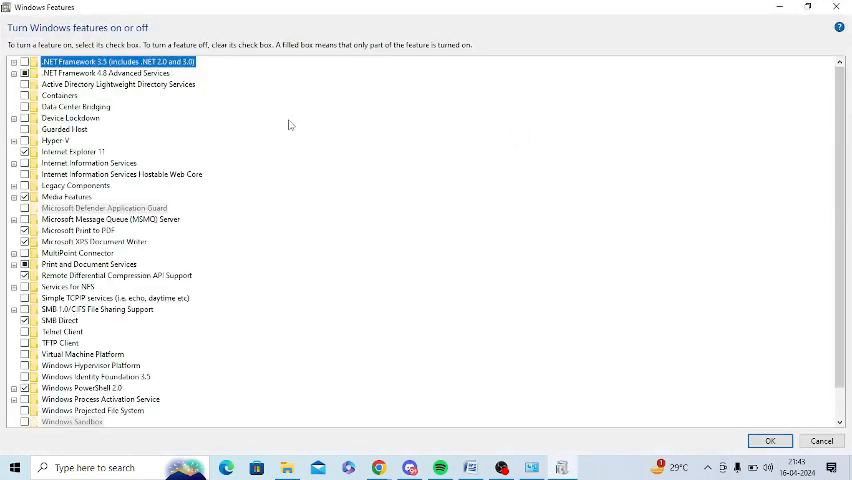
{"action": "mouse_move", "coordinate": [25, 62]}
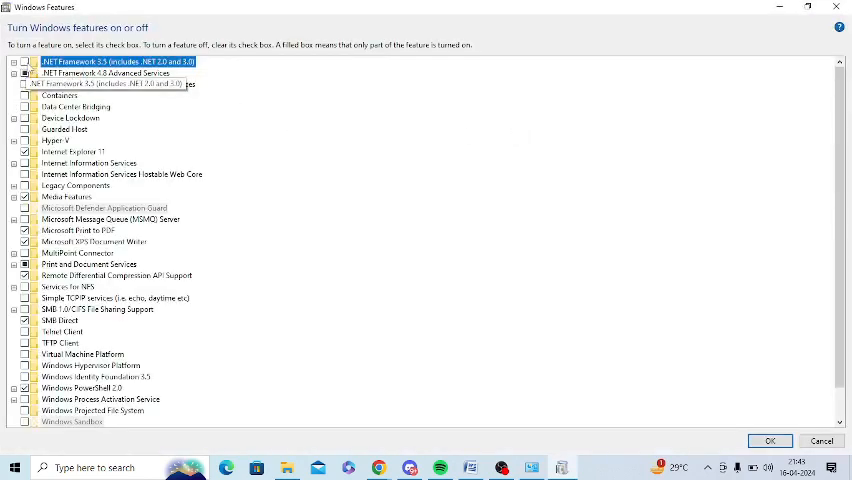